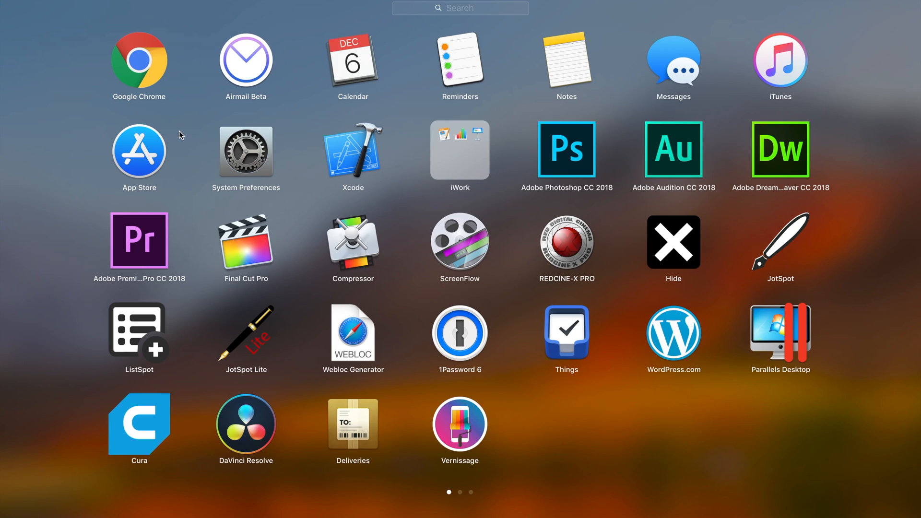
Step: Launch the App Store from Launchpad and load its Featured page
click(139, 150)
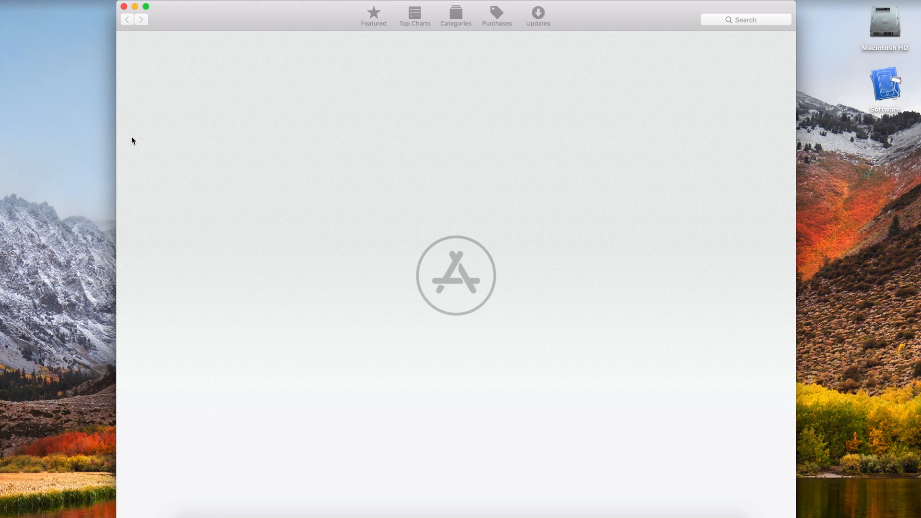
click(496, 14)
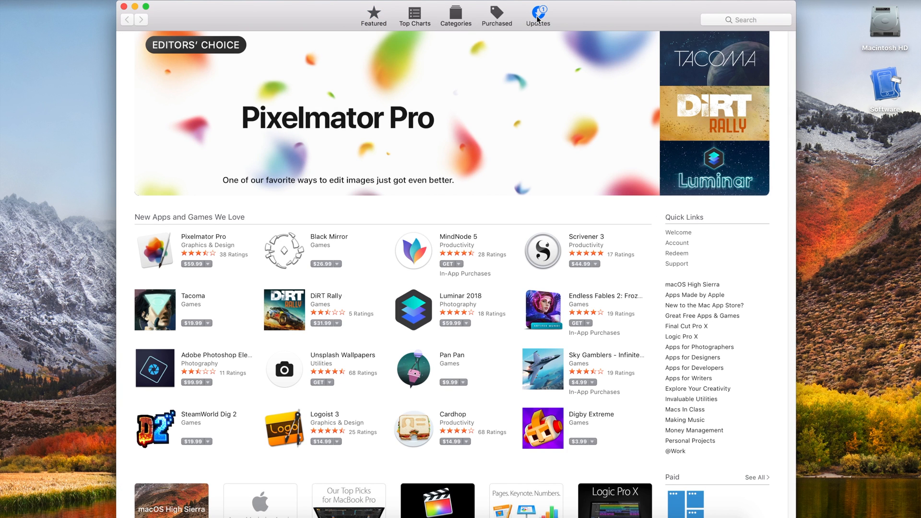
Step: Show Updates and expand Software Update into iTunes 12.7.2 and macOS 10.13.2
click(538, 15)
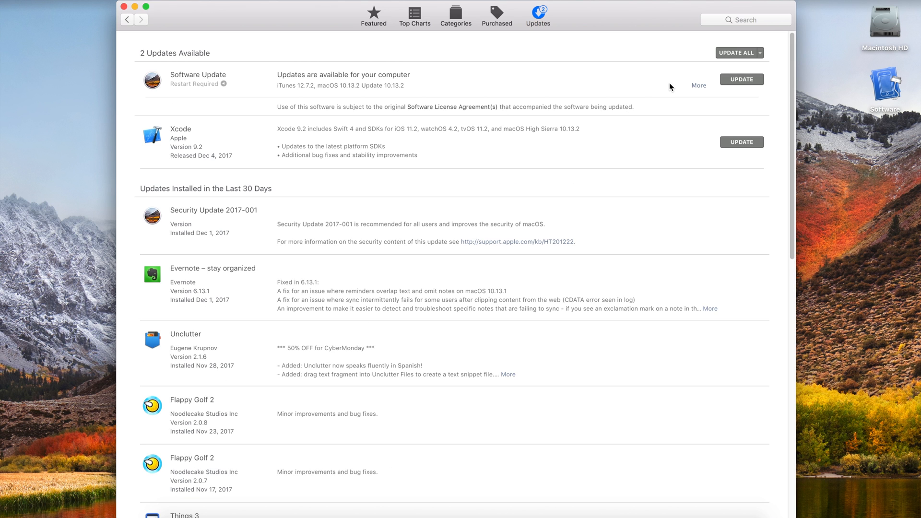
click(698, 86)
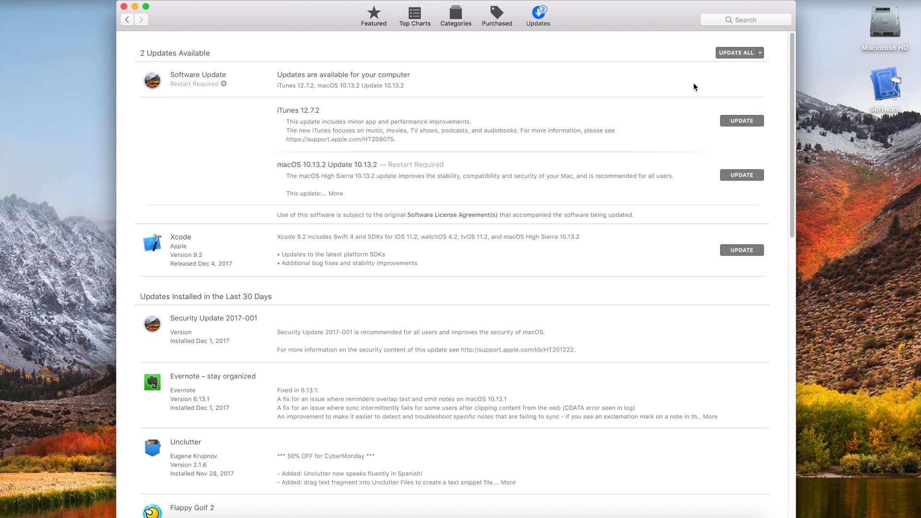
mouse_move(568, 154)
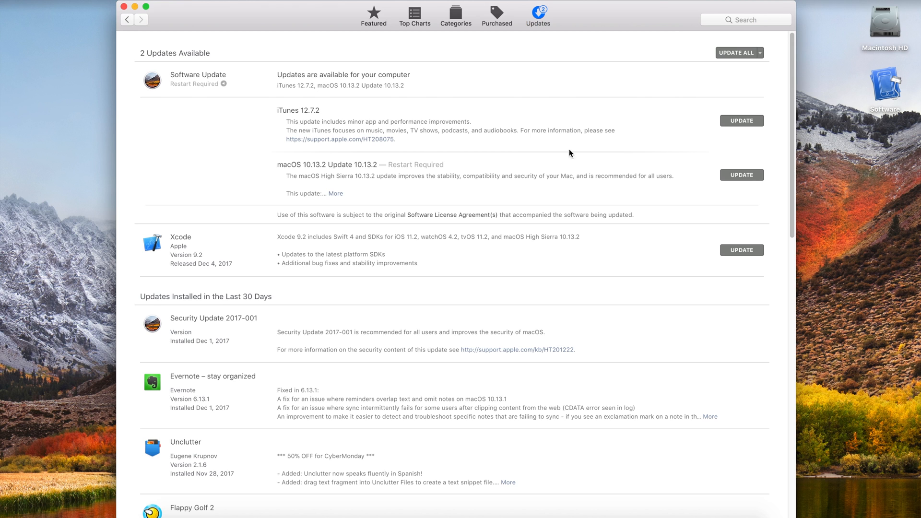
mouse_move(441, 179)
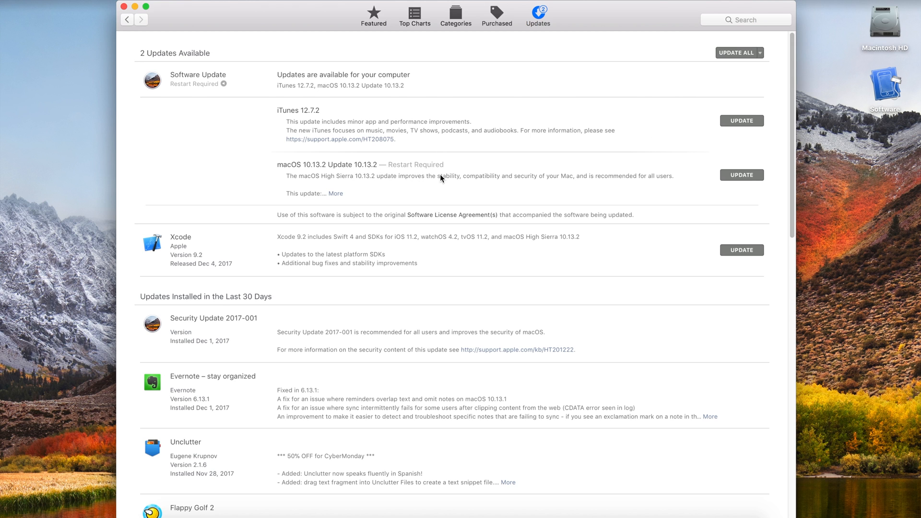
Step: Start the macOS 10.13.2 update, bringing up the Not Now / Download & Restart prompt
click(736, 52)
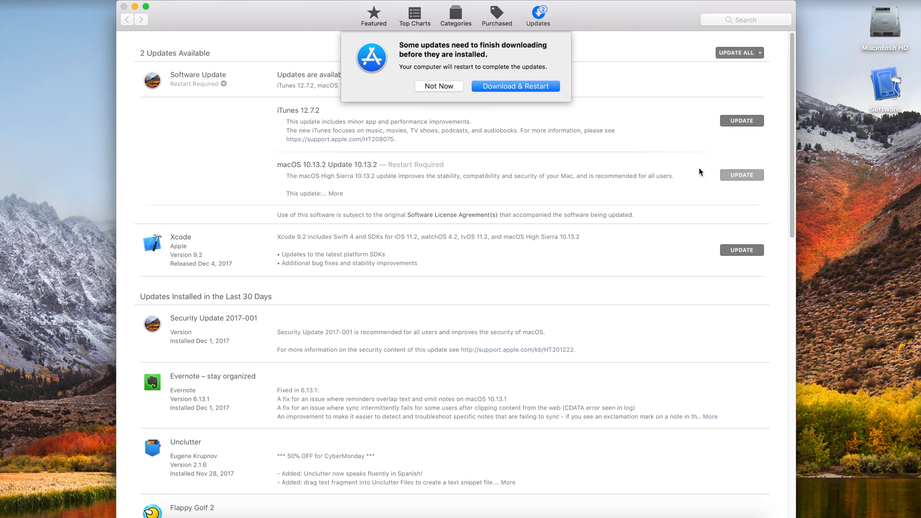
mouse_move(442, 54)
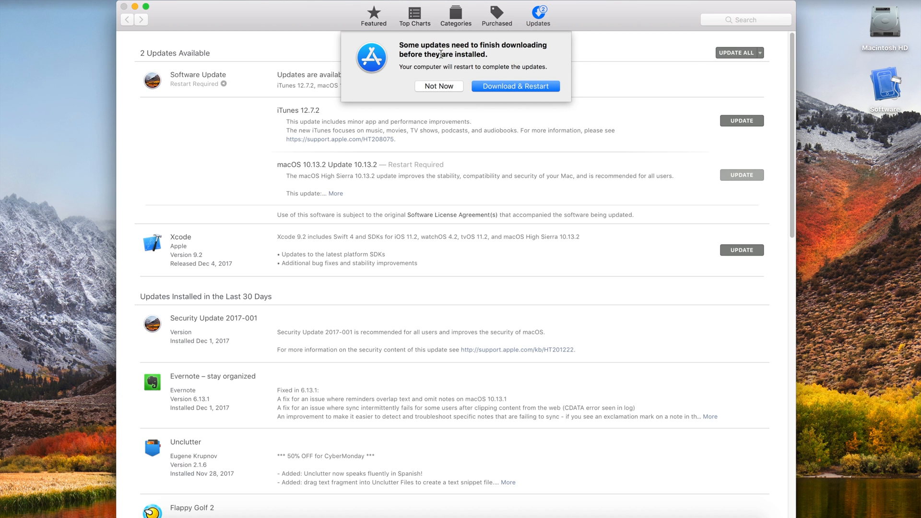
mouse_move(404, 86)
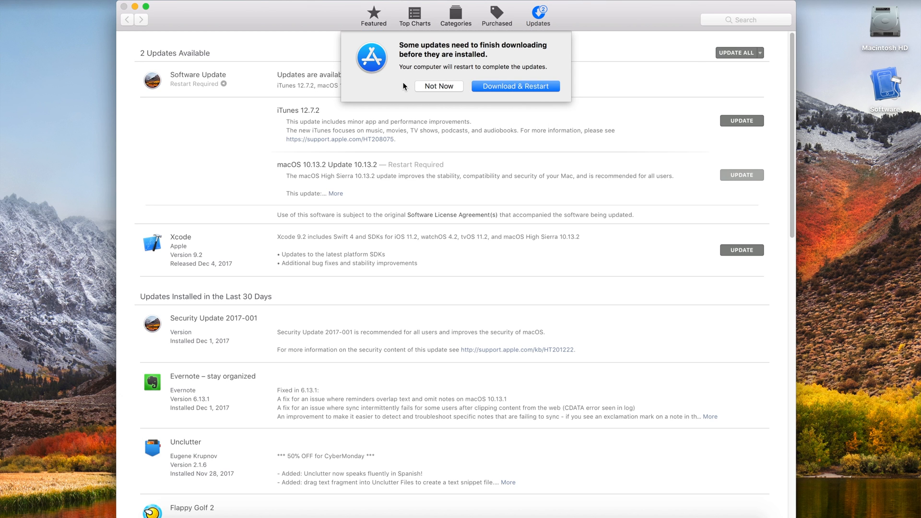
mouse_move(472, 87)
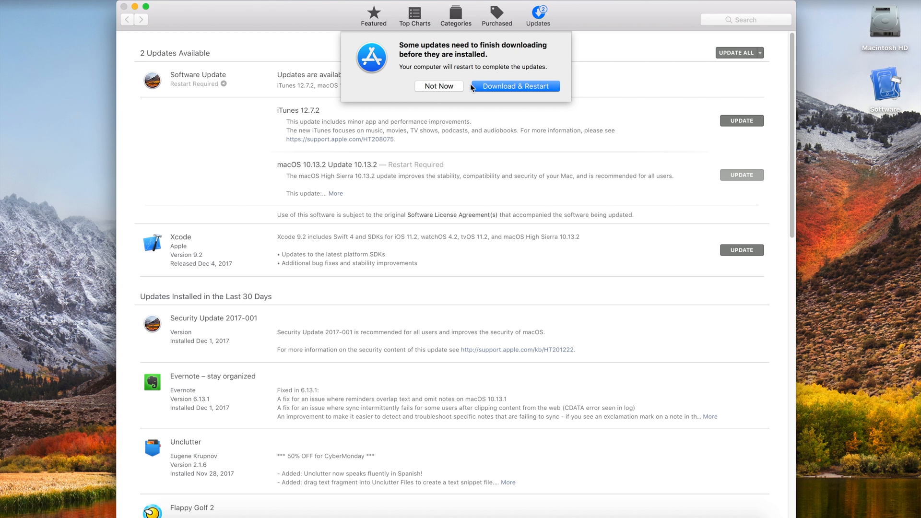
mouse_move(502, 94)
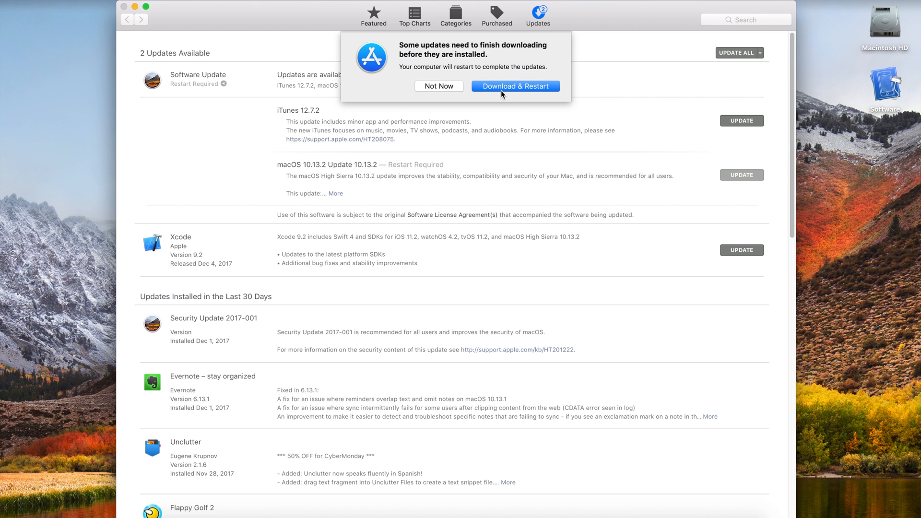
mouse_move(432, 92)
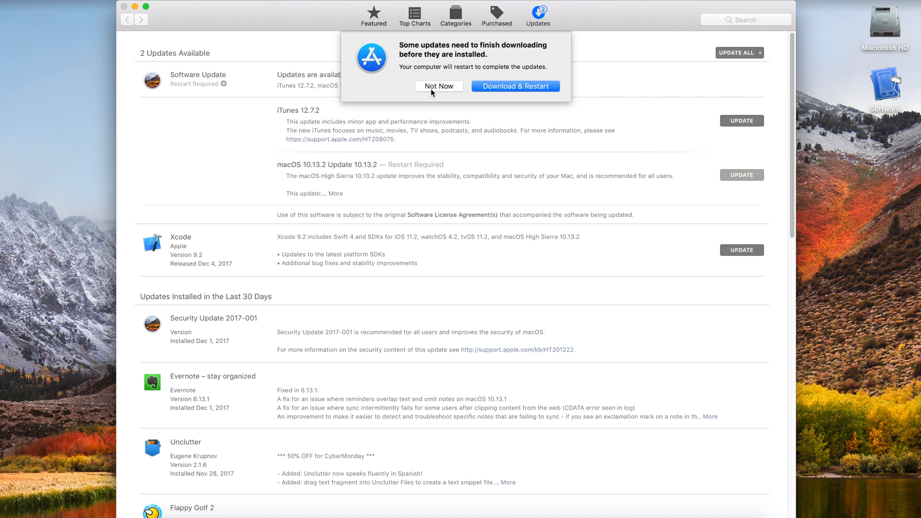